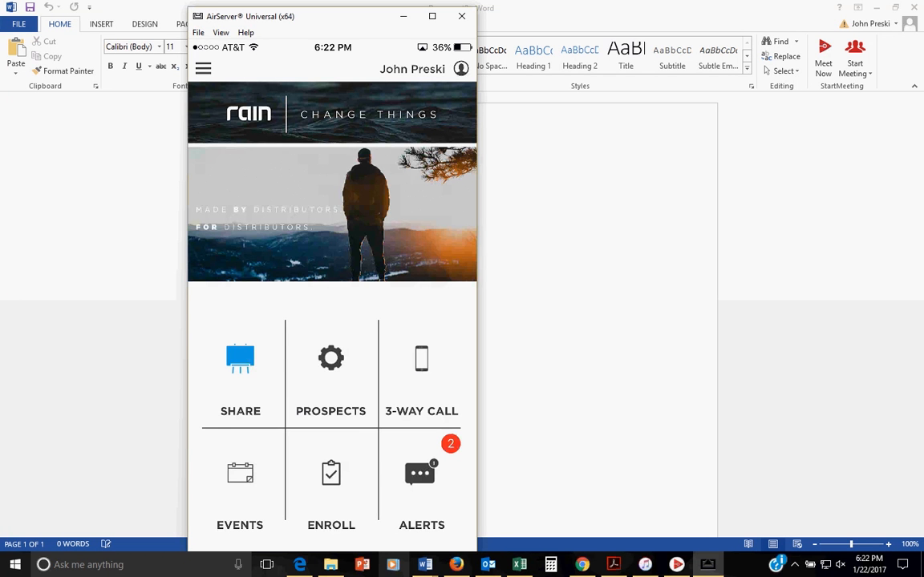
# Open the 3-Way Calls list from the Rain home screen.
pyautogui.click(422, 369)
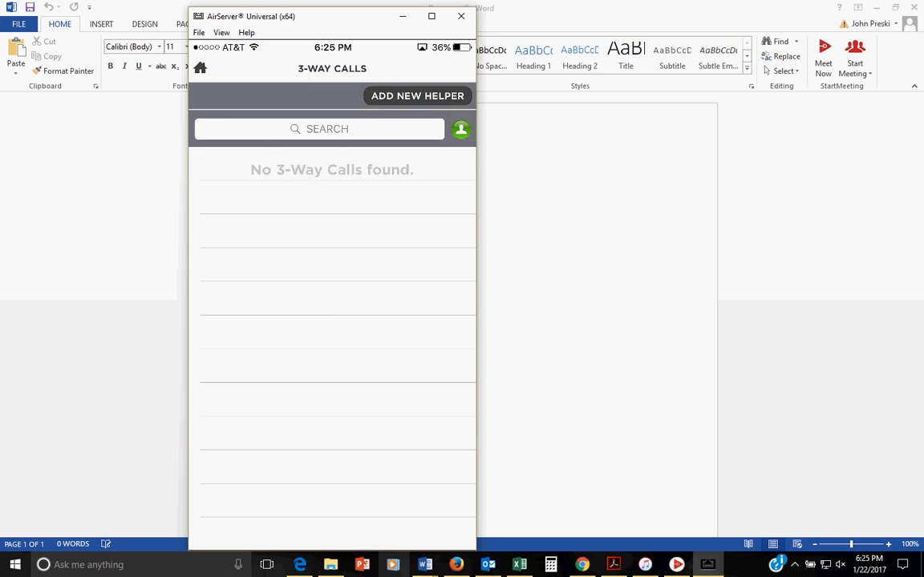
# Try adding helper username '9', which returns an 'Id not found' alert.
pyautogui.click(417, 95)
pyautogui.write('mt')
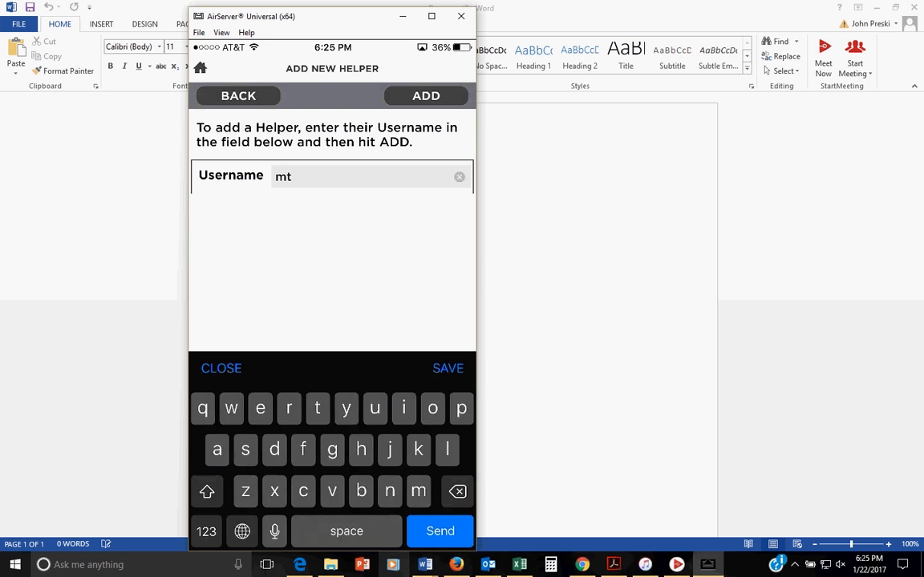
pyautogui.write('99999')
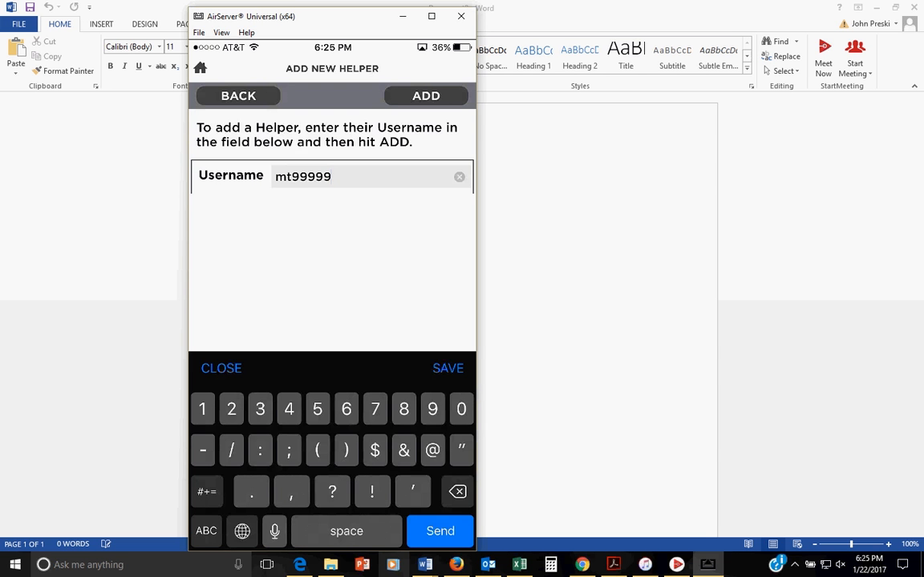
pyautogui.click(426, 95)
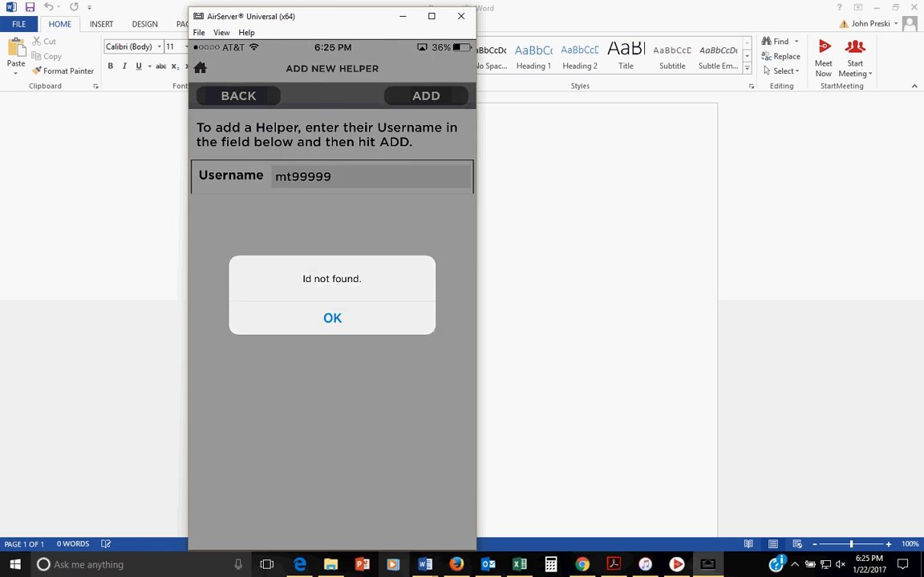
# Dismiss the not-found alert and send the 3-way call helper request to the corrected username.
pyautogui.click(332, 317)
pyautogui.write('mt77777')
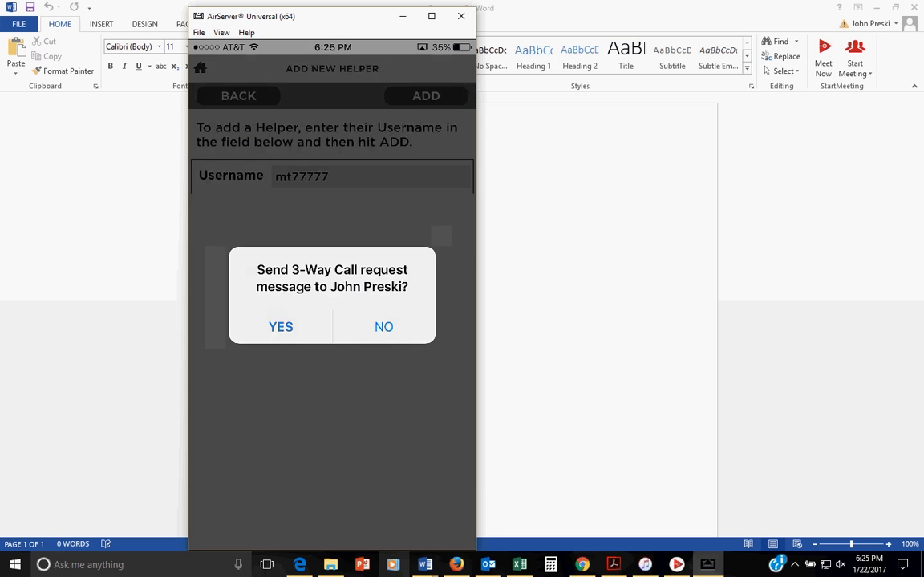
pyautogui.click(281, 326)
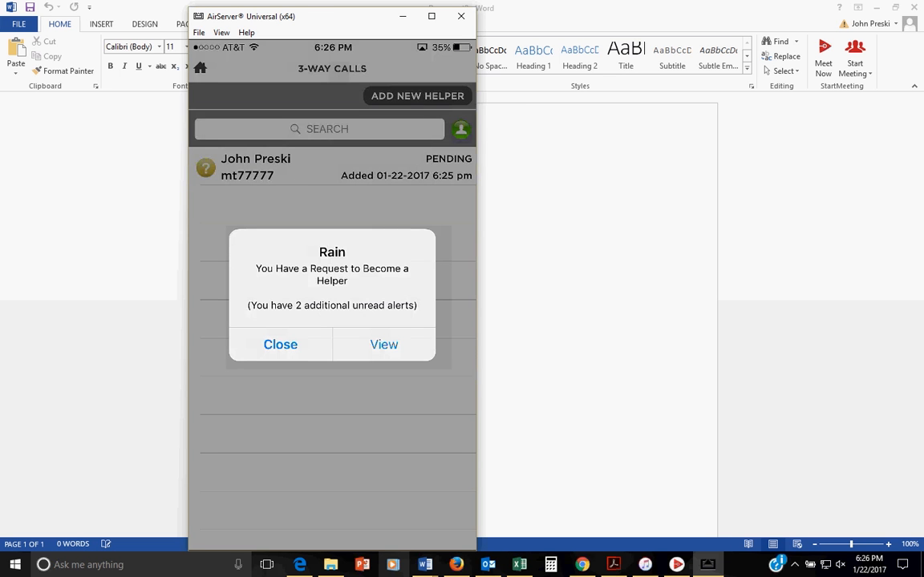
# Accept the incoming helper request, then view and close the acceptance reply.
pyautogui.click(384, 344)
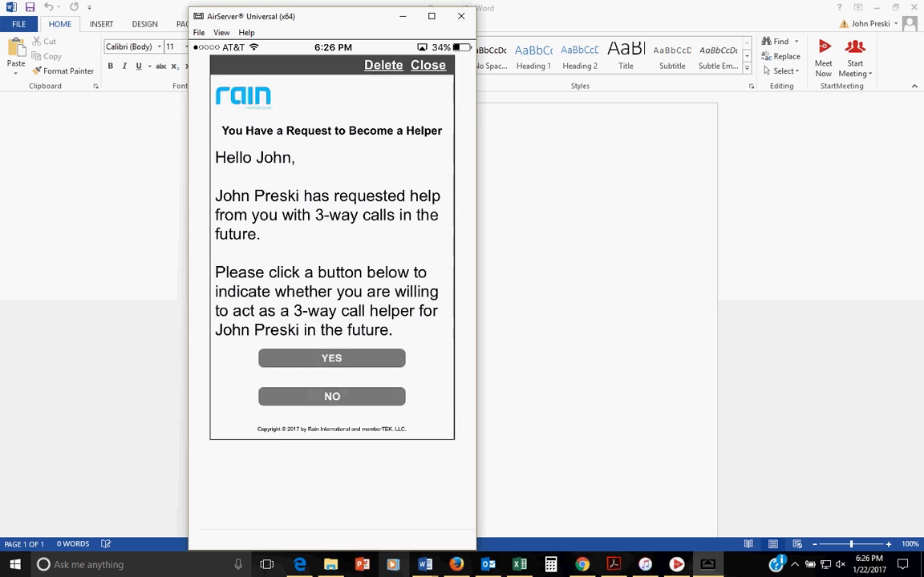
pyautogui.click(331, 357)
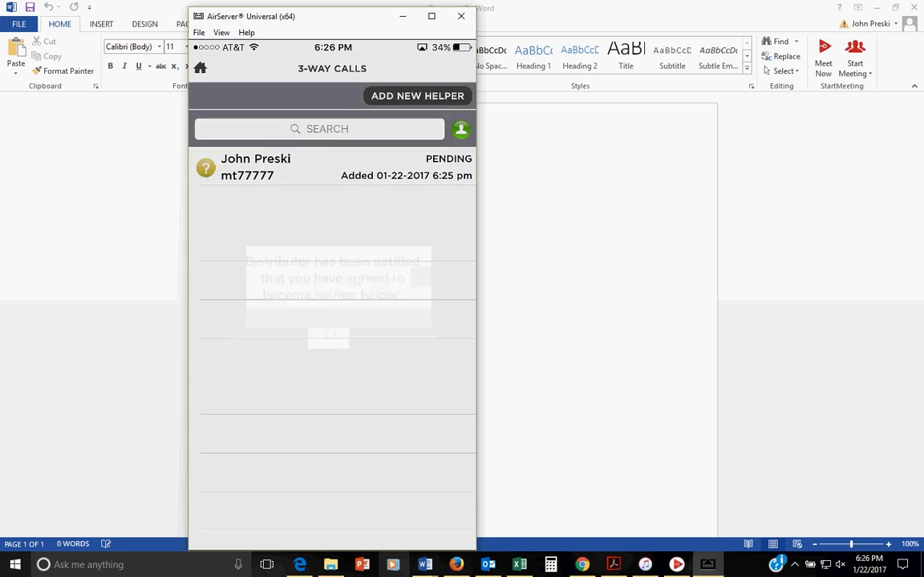
pyautogui.click(332, 337)
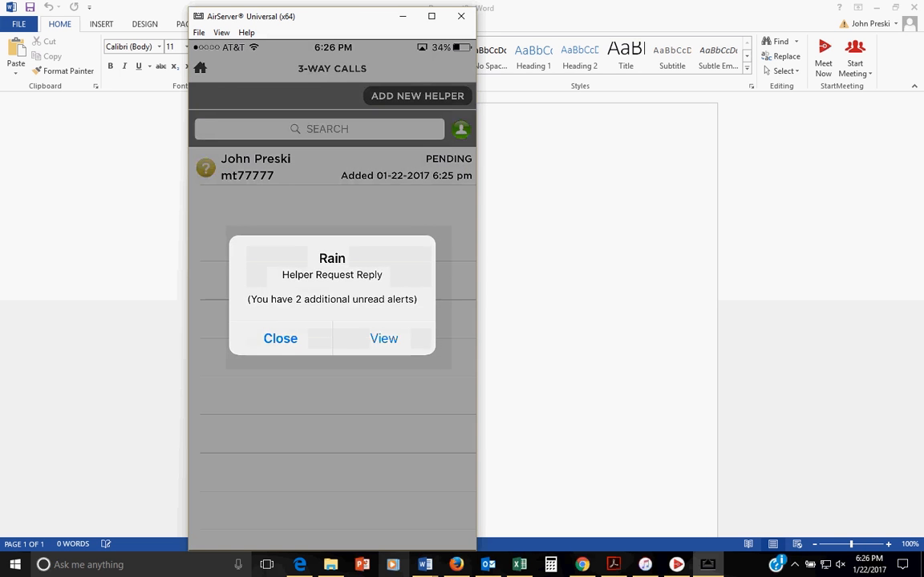
pyautogui.click(384, 338)
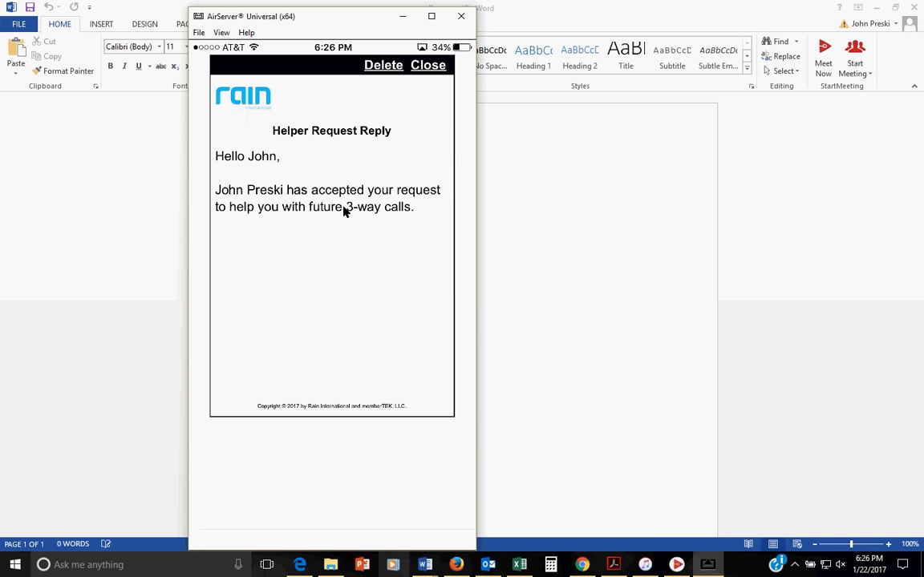
pyautogui.click(428, 65)
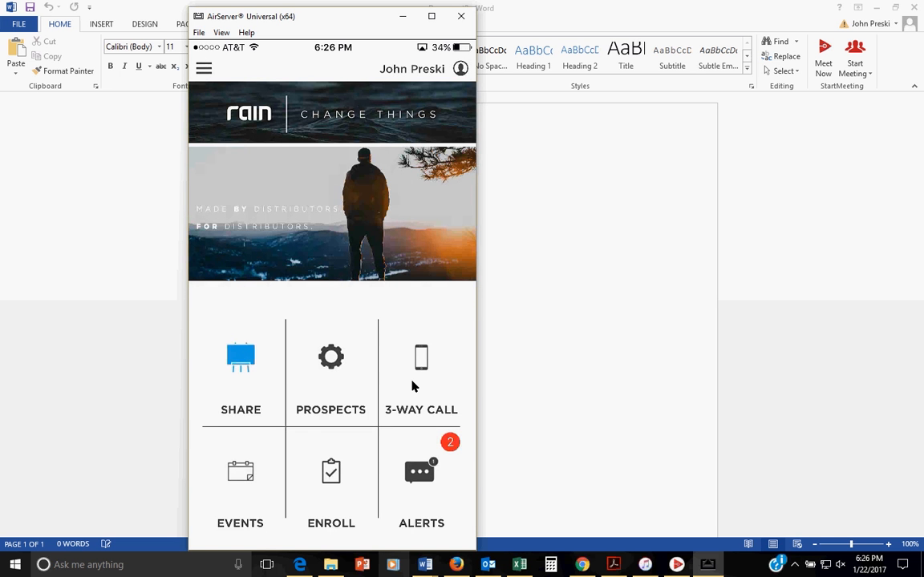
# Add helper 'ryanf', then request a 3-way call from the second-row active helper.
pyautogui.click(421, 373)
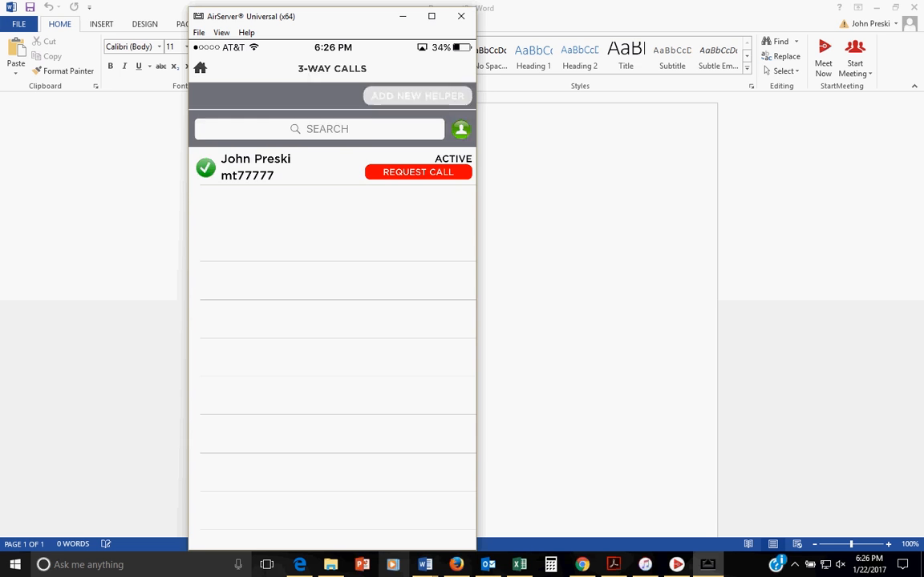
pyautogui.click(416, 96)
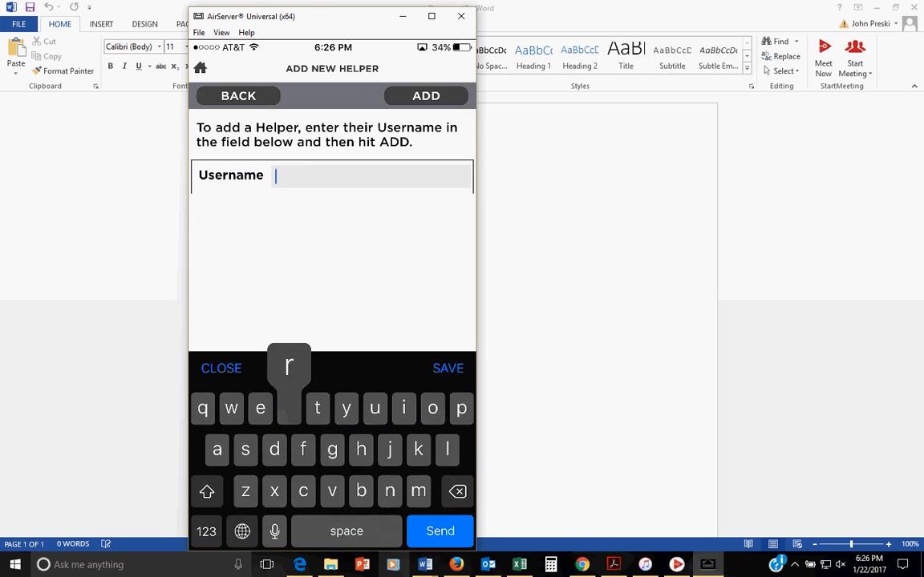
pyautogui.write('ryanf')
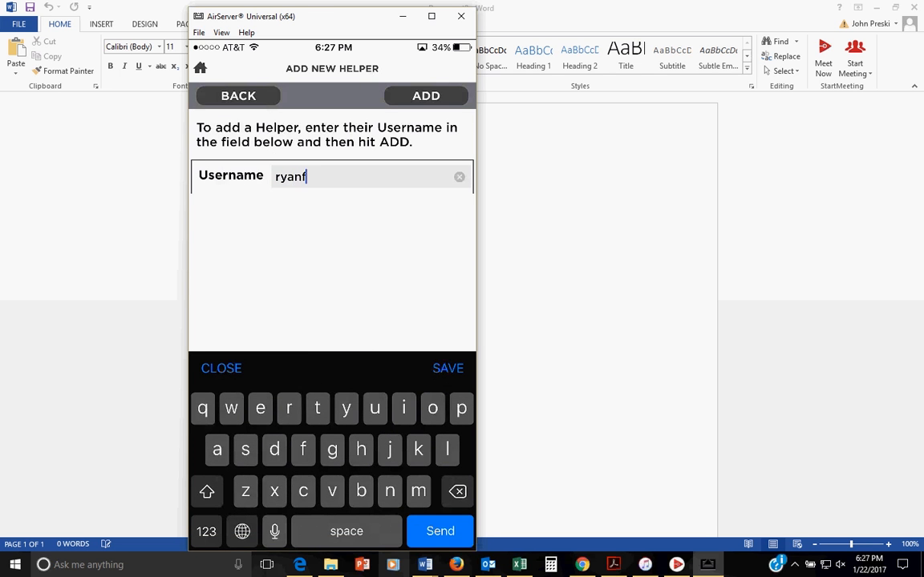
pyautogui.click(426, 96)
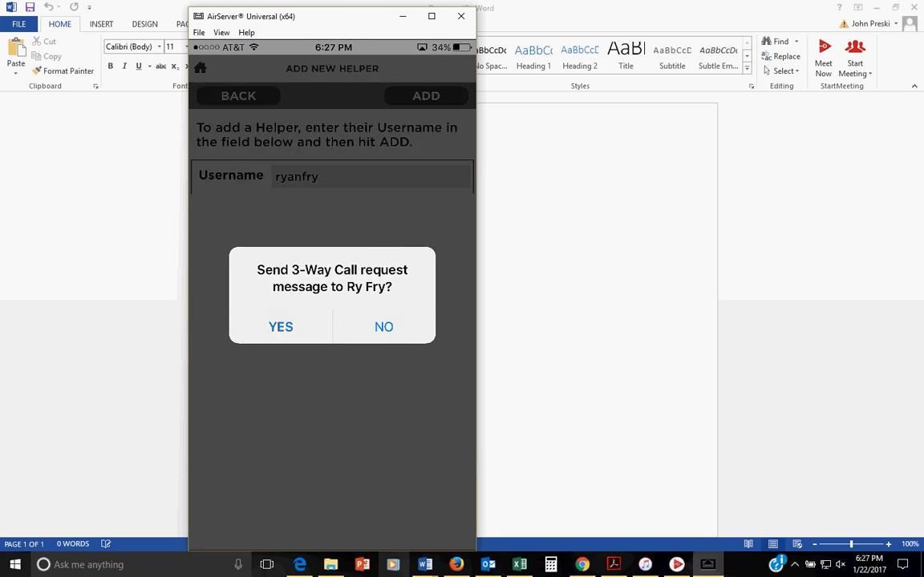
pyautogui.click(281, 327)
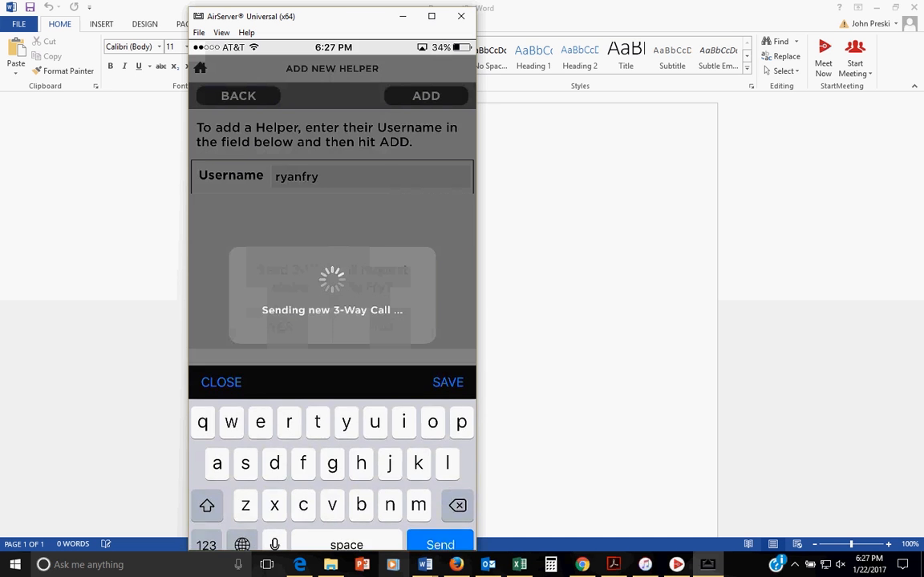
pyautogui.click(426, 95)
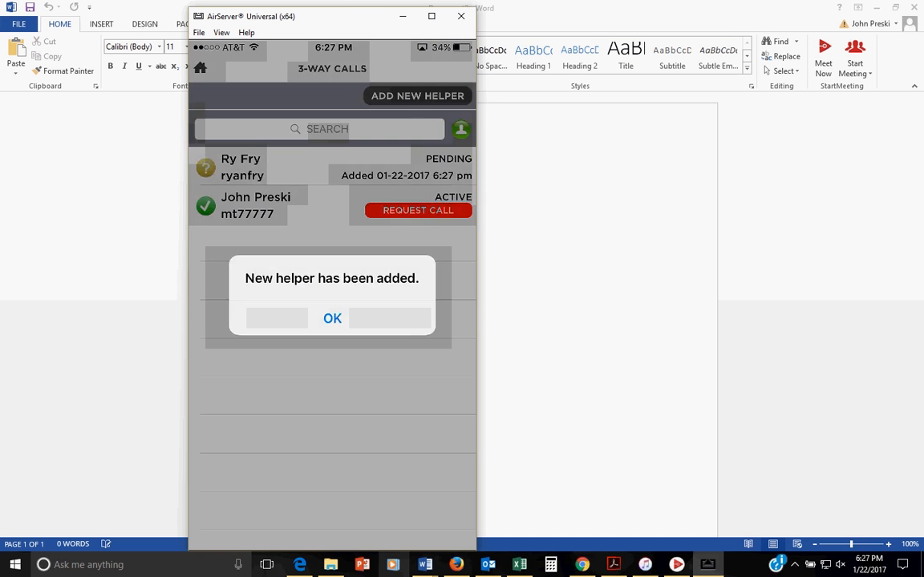
pyautogui.click(332, 319)
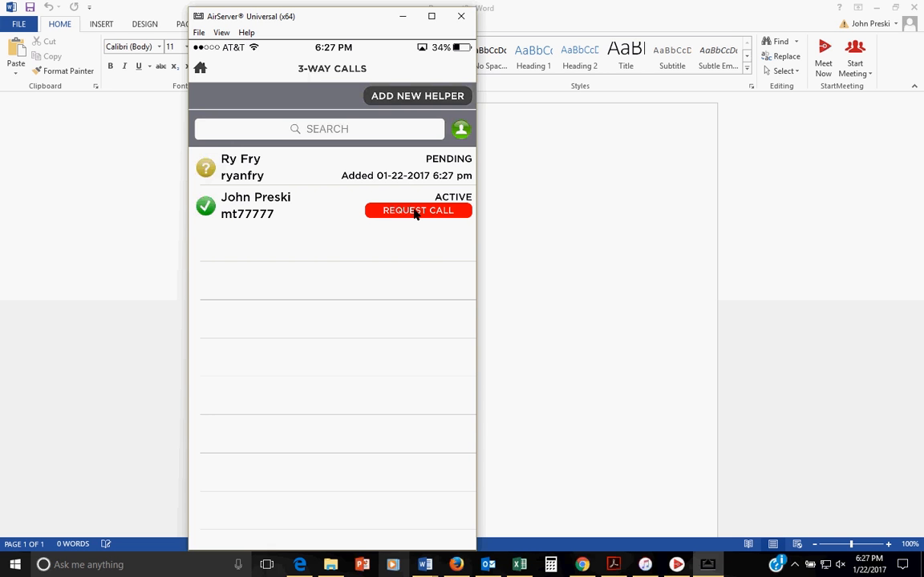
pyautogui.click(418, 210)
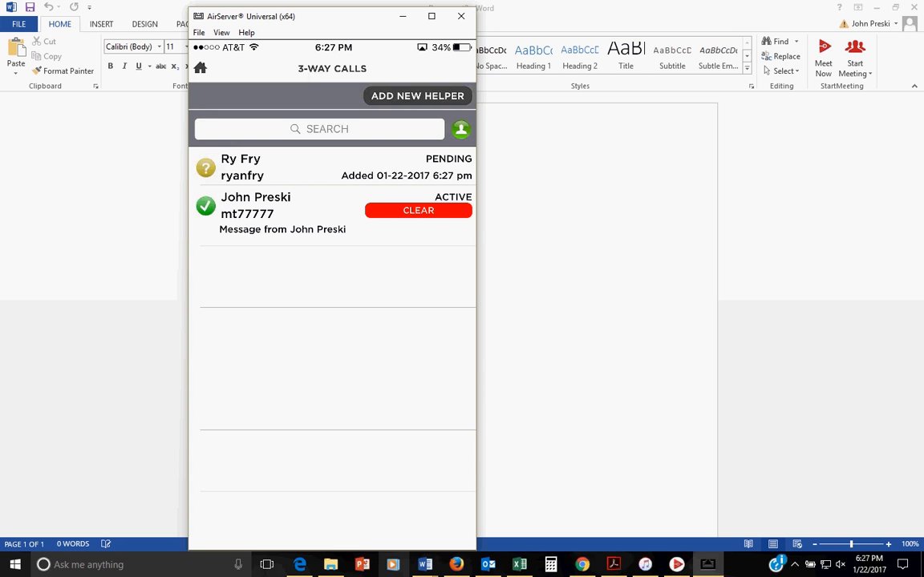
# Answer the 3-way call request with 'YES - In 15 Minutes'.
pyautogui.click(418, 210)
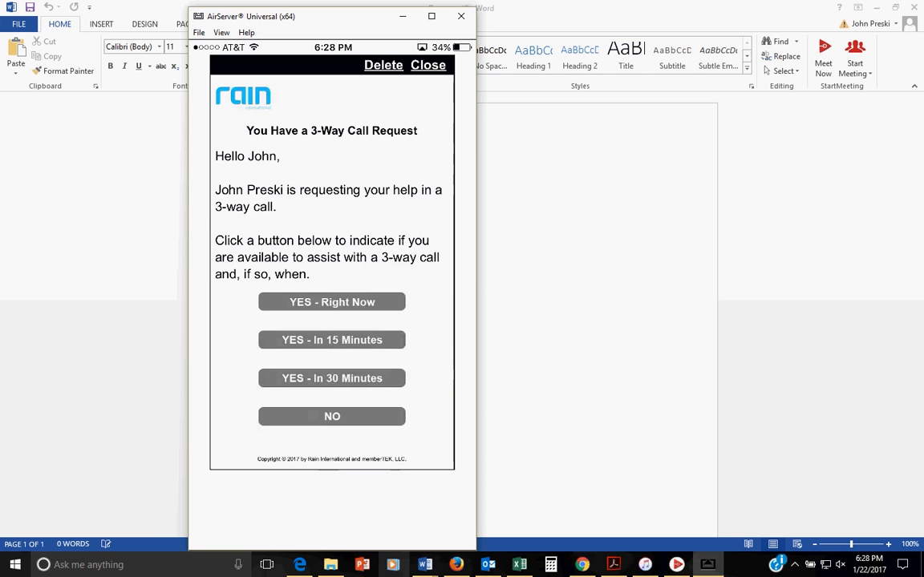
pyautogui.moveTo(350, 313)
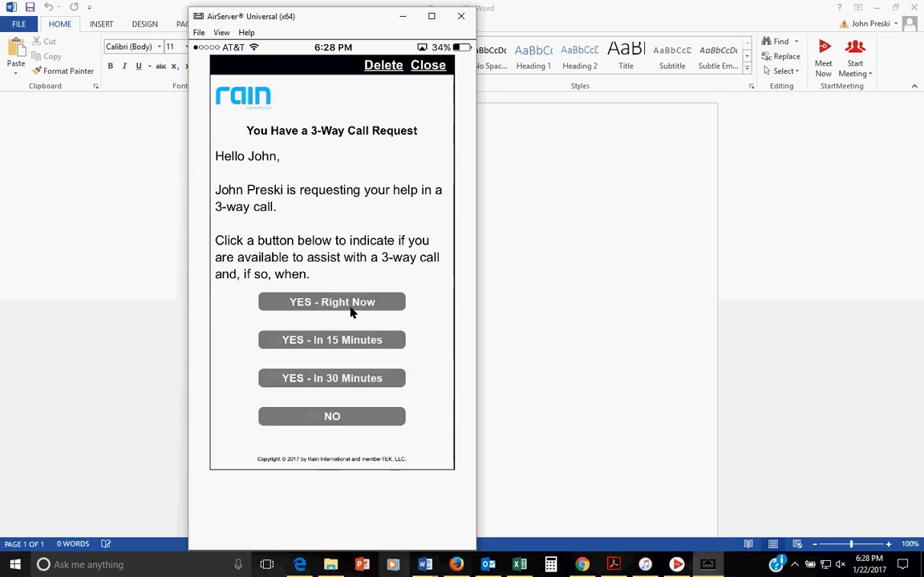
pyautogui.moveTo(360, 354)
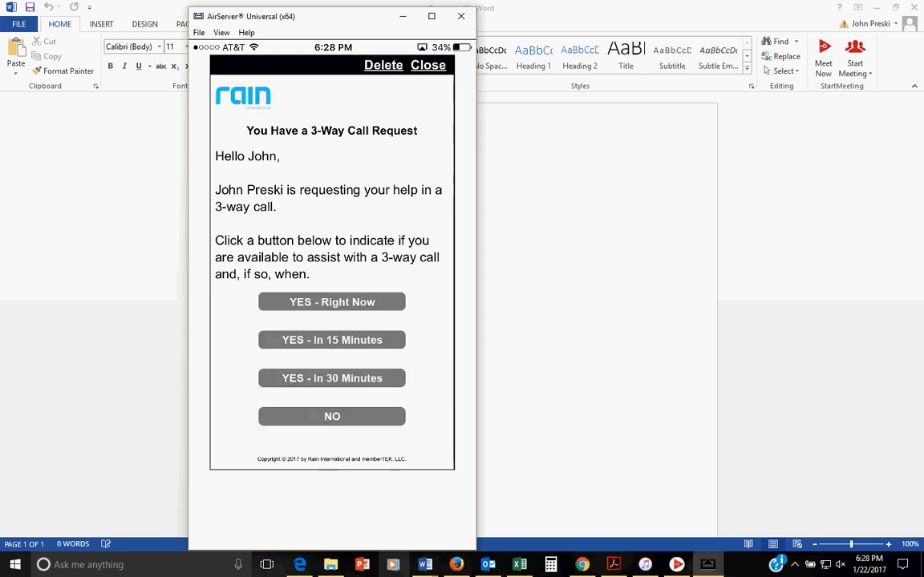
pyautogui.click(331, 339)
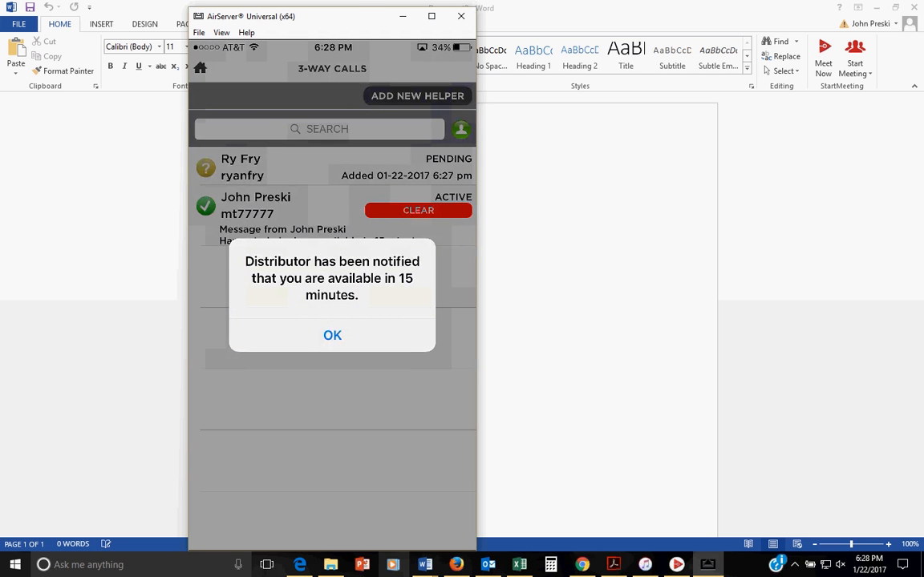
pyautogui.click(332, 335)
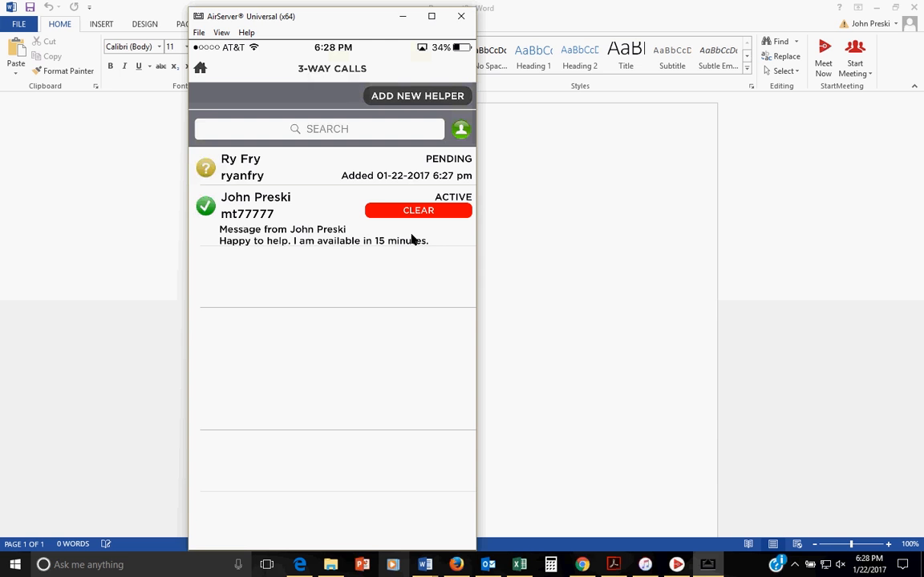
pyautogui.moveTo(327, 233)
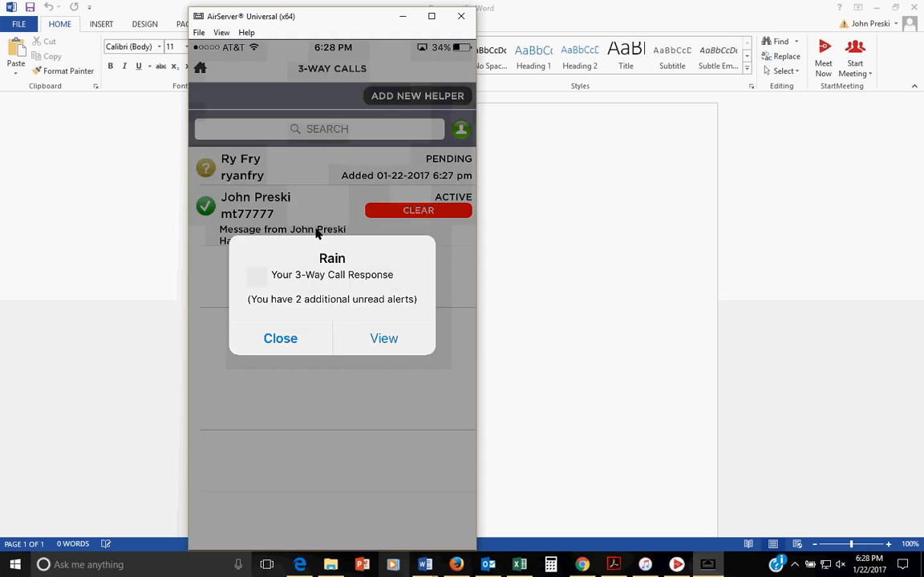
pyautogui.click(384, 338)
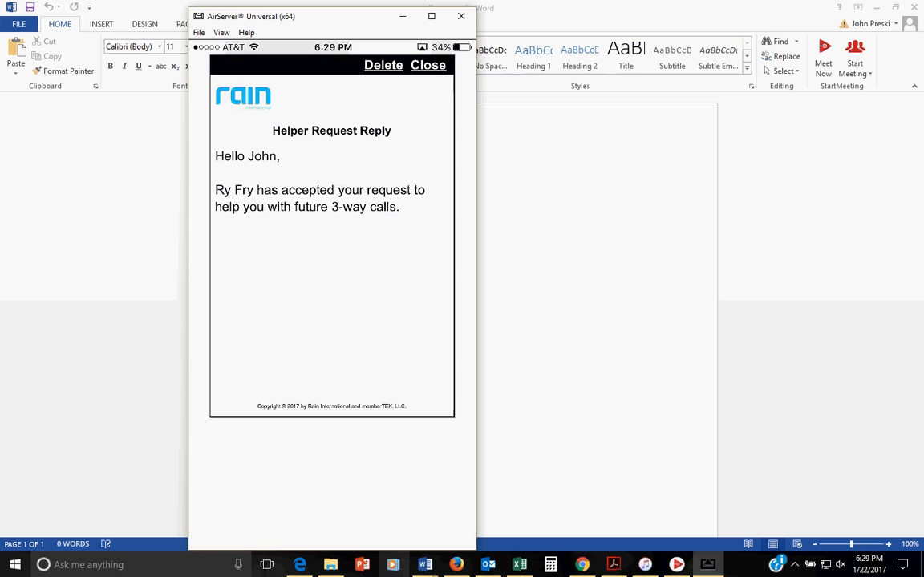
pyautogui.moveTo(432, 88)
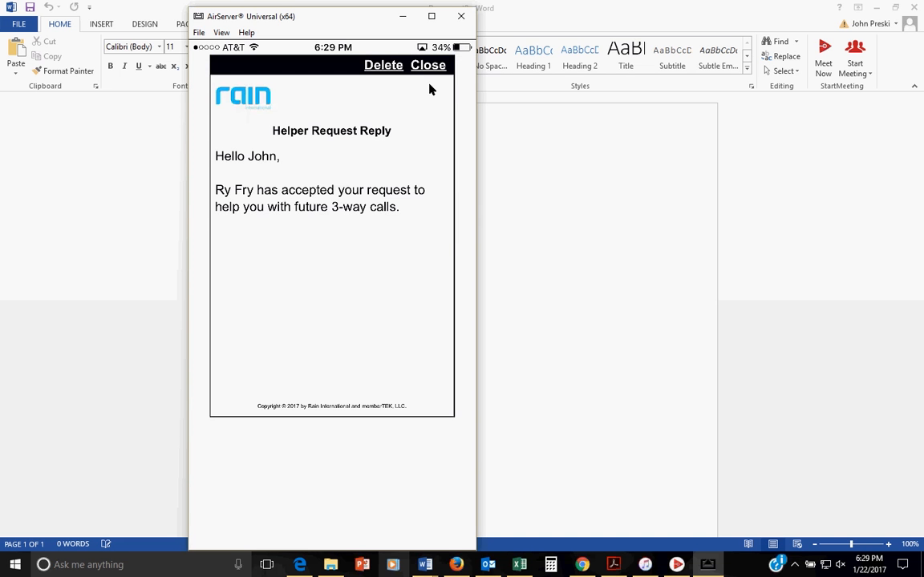
pyautogui.click(427, 65)
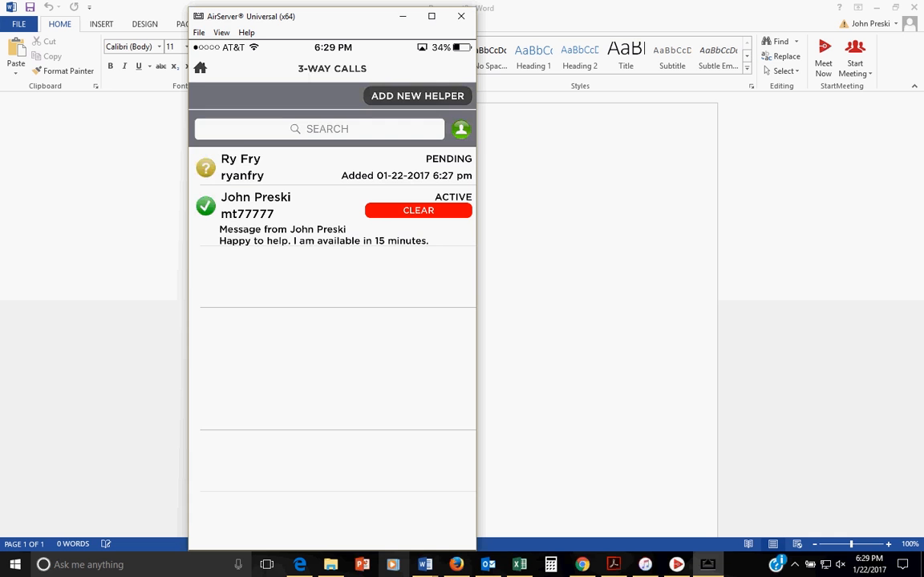
# Clear the second helper's reply, return to 3-Way Calls, and request a call from the first helper.
pyautogui.click(418, 210)
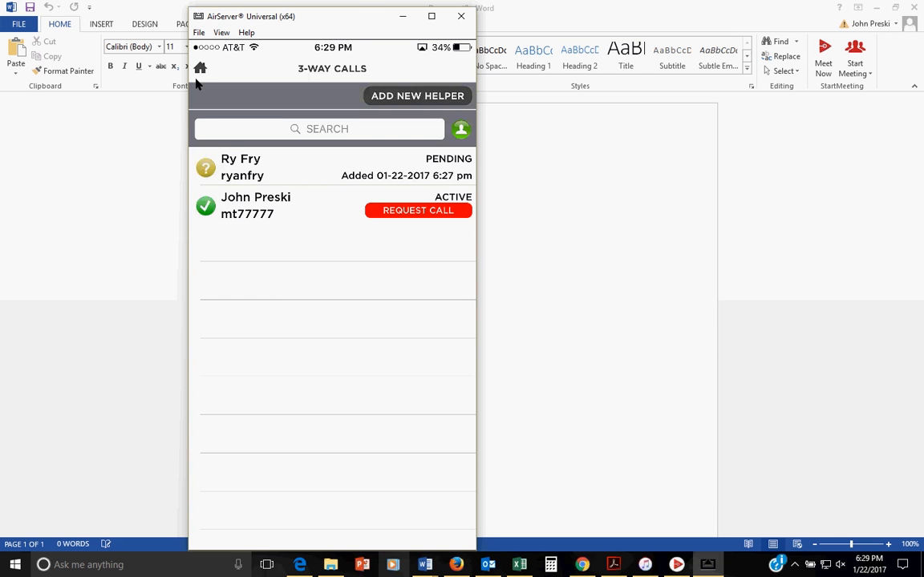
pyautogui.click(201, 68)
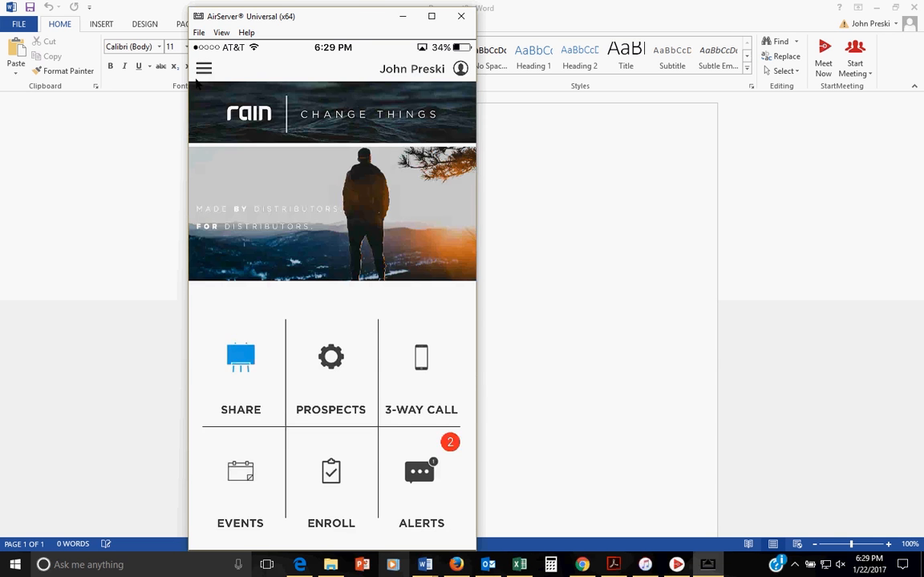
pyautogui.click(421, 357)
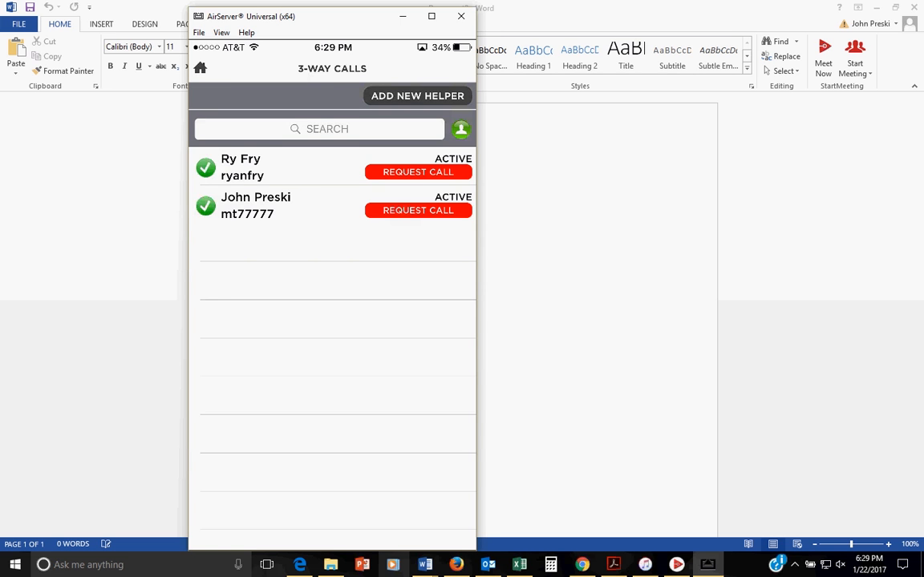
pyautogui.click(418, 172)
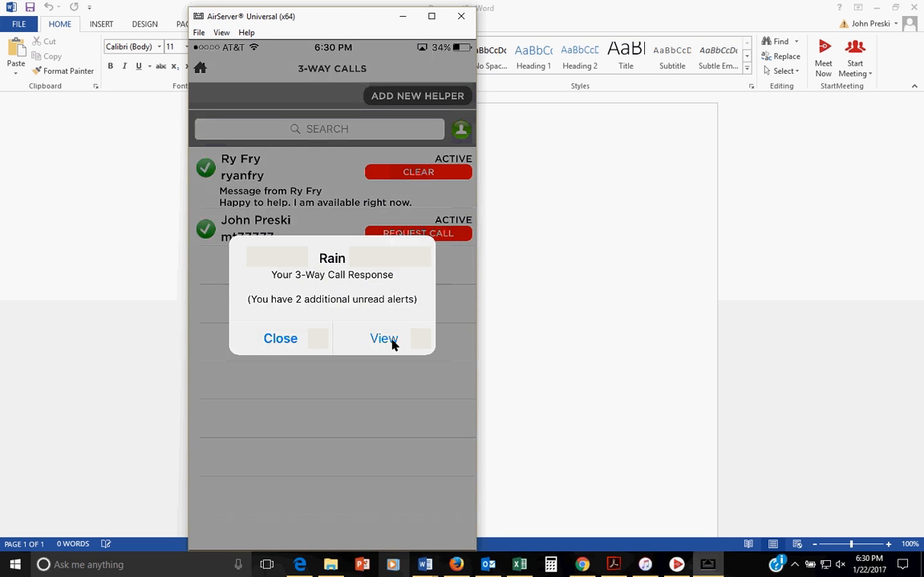
# View Ry Fry's 3-way call response alert and close the message.
pyautogui.click(383, 337)
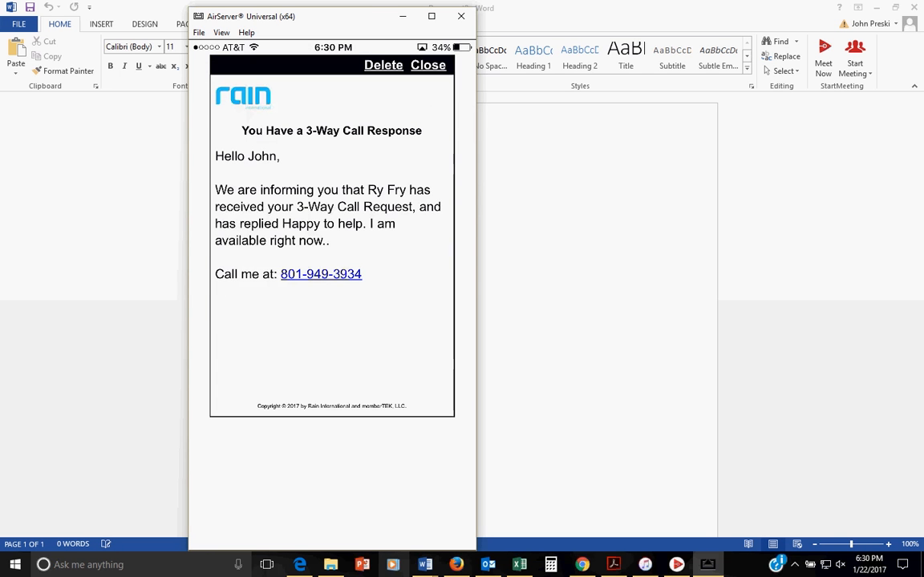
pyautogui.click(428, 65)
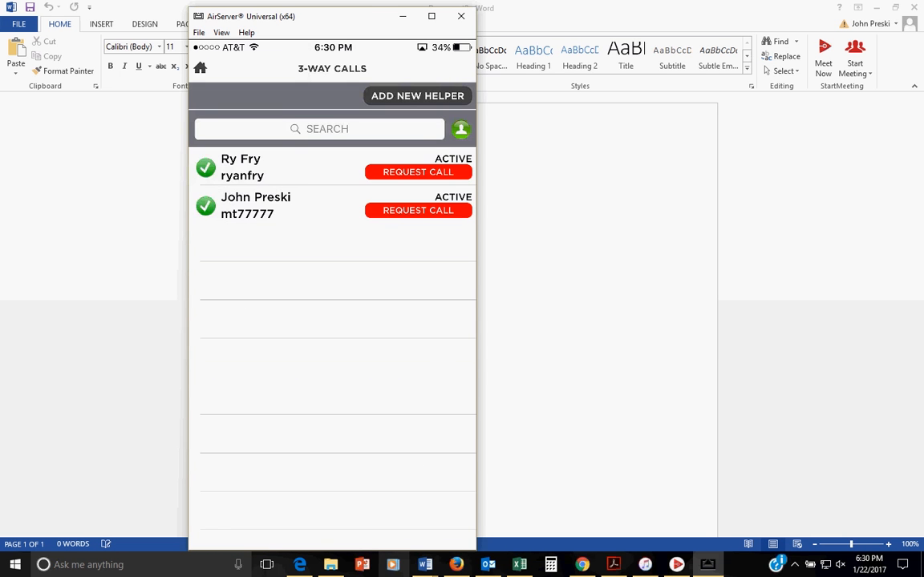